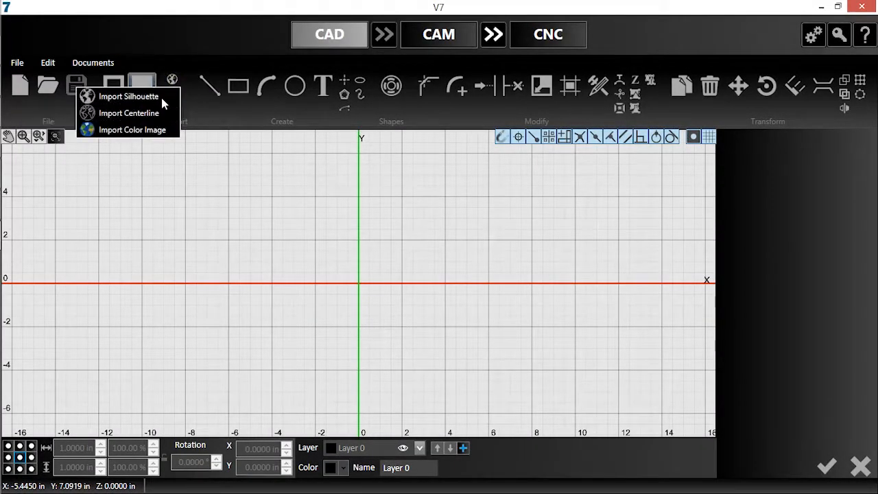
Import Desert Landscape.jpg as a silhouette and accept the traced outline with cacti.
left_click(129, 96)
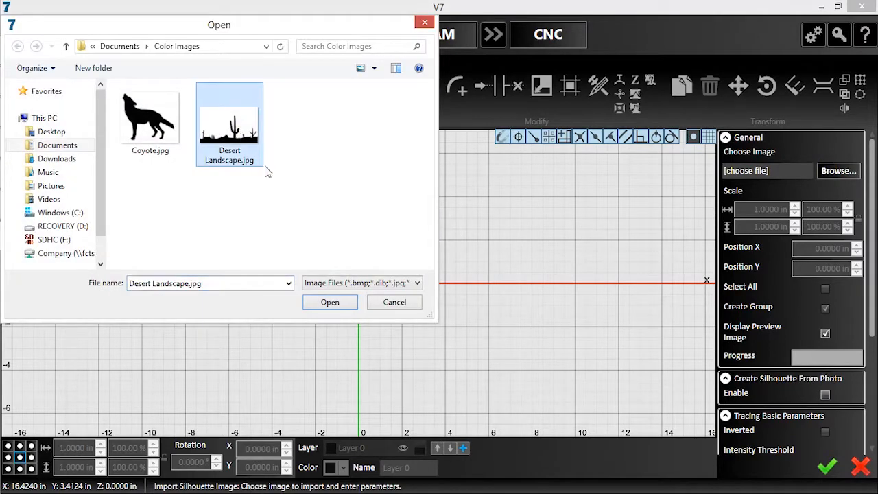
left_click(329, 302)
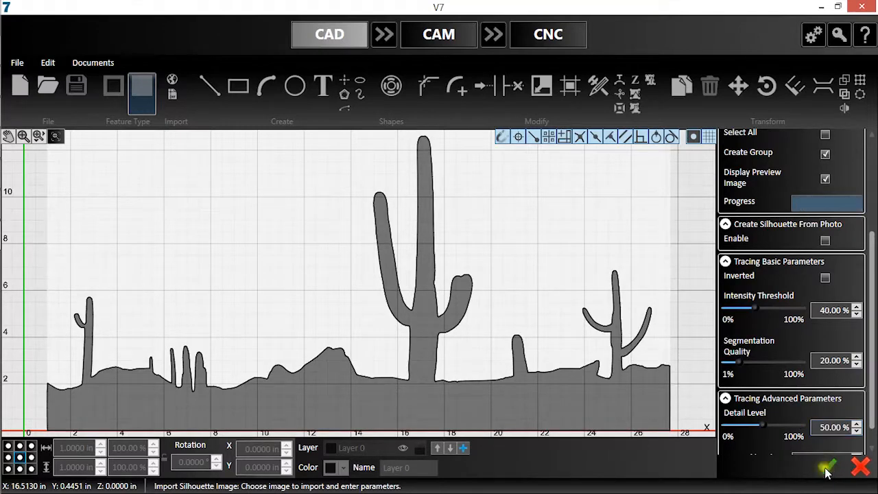
left_click(826, 467)
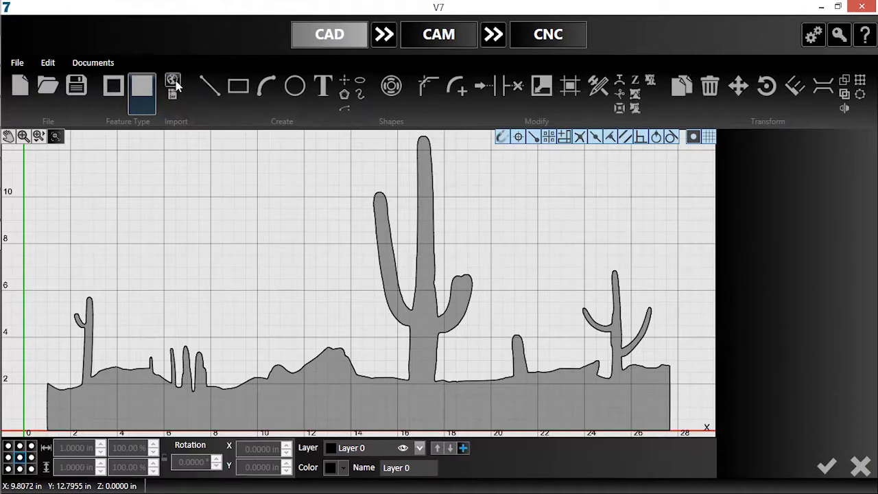
Import Coyote.jpg as a second silhouette, scaled to about 36% beside the landscape.
left_click(173, 85)
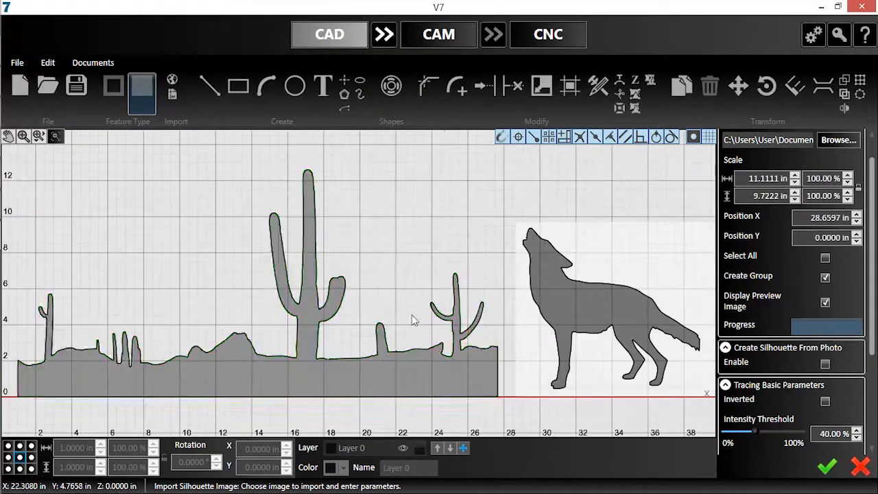
left_click(826, 466)
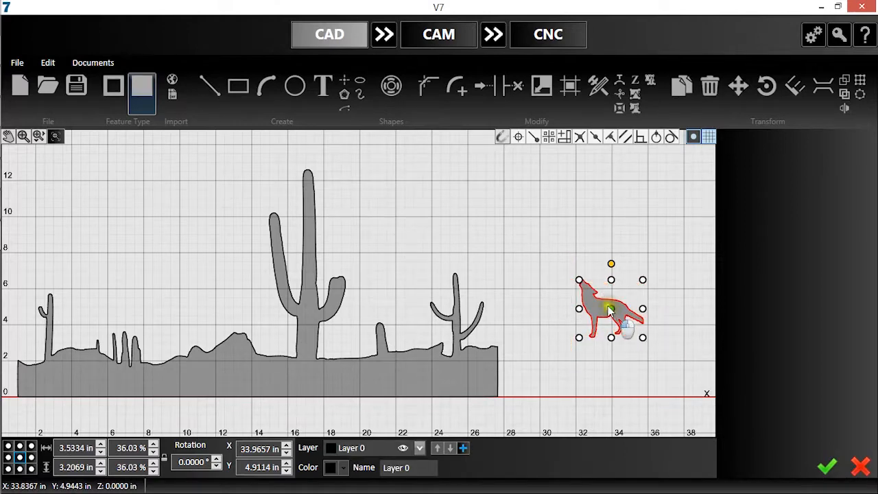
Move the coyote left so it sits over the rocky hills of the landscape.
left_click_drag(611, 307, 173, 278)
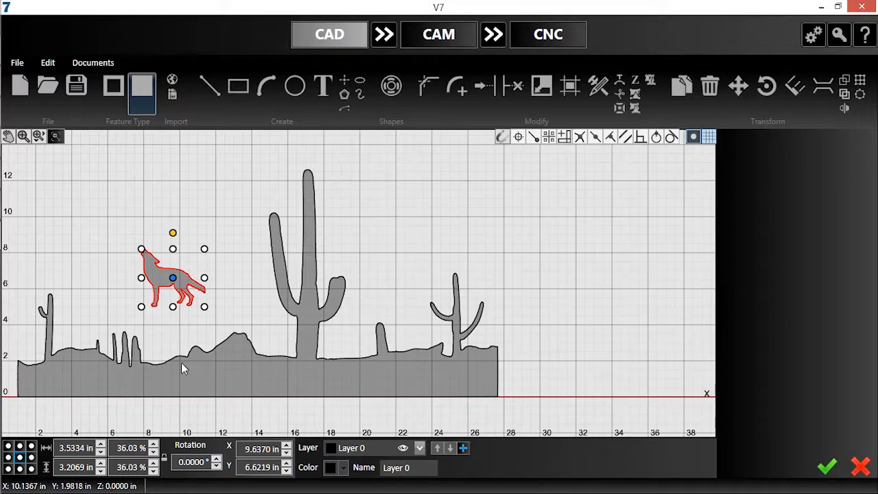
mouse_move(182, 372)
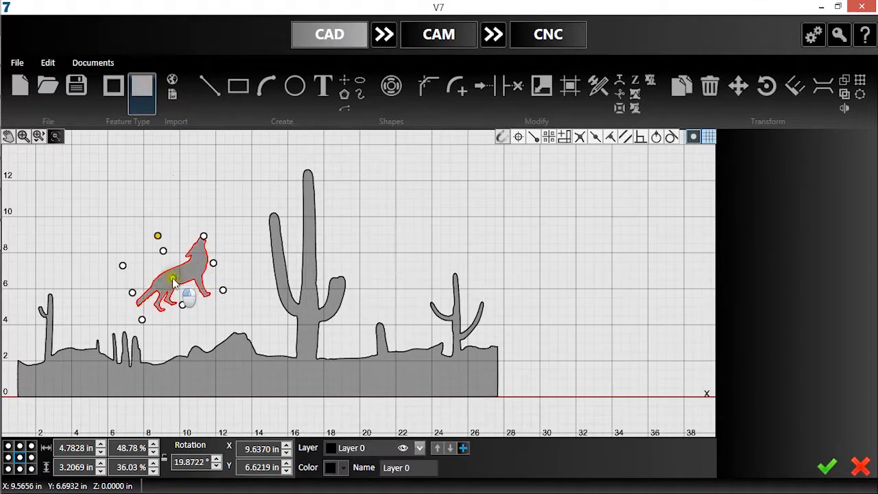
Rotate the coyote to about 19.9° so it leans into a howl on the hills.
left_click_drag(173, 282, 187, 316)
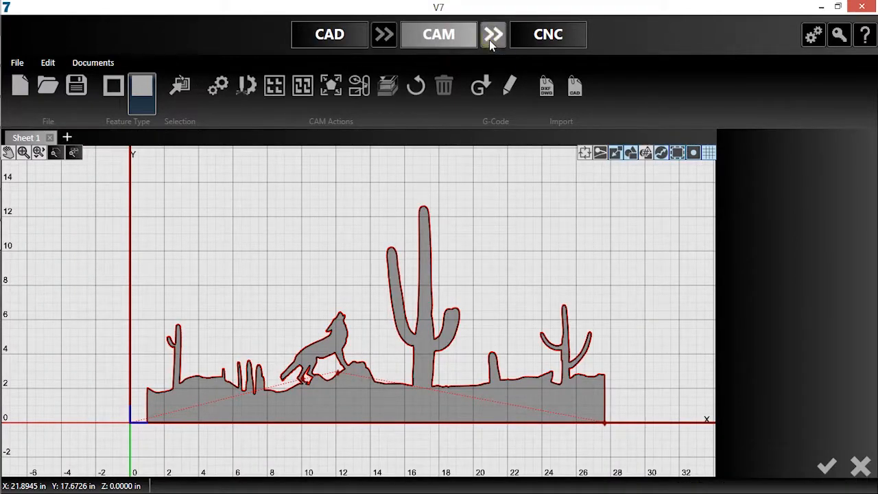
Load the welded silhouette's generated toolpath as G-code in the CNC stage.
left_click(493, 35)
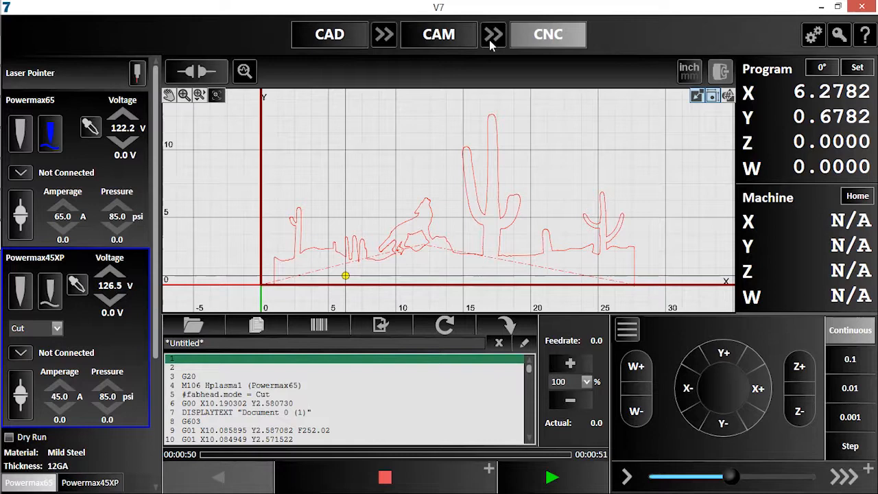